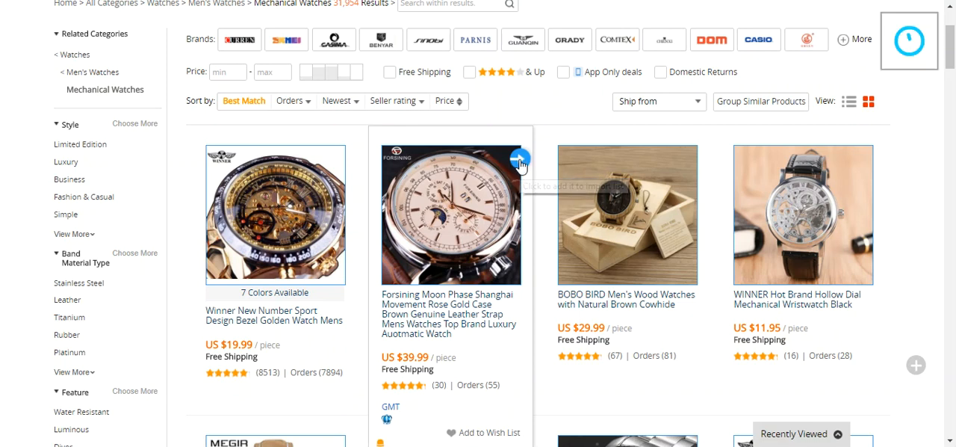
- Import the Forsining Moon Phase watch listing, which reports it is already imported
{"action": "left_click", "coordinate": [519, 160]}
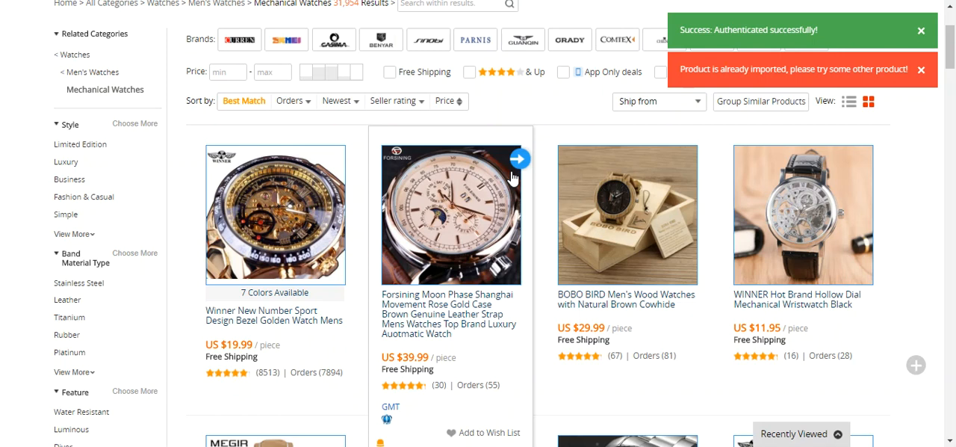
{"action": "mouse_move", "coordinate": [508, 218]}
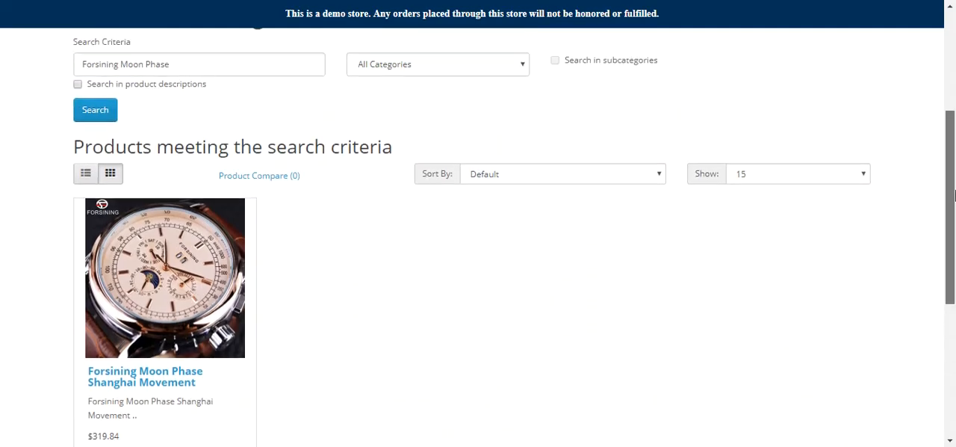
- Add the Forsining Moon Phase Shanghai Movement watch to the cart and check out
{"action": "scroll", "scroll_direction": "down", "scroll_amount": 3}
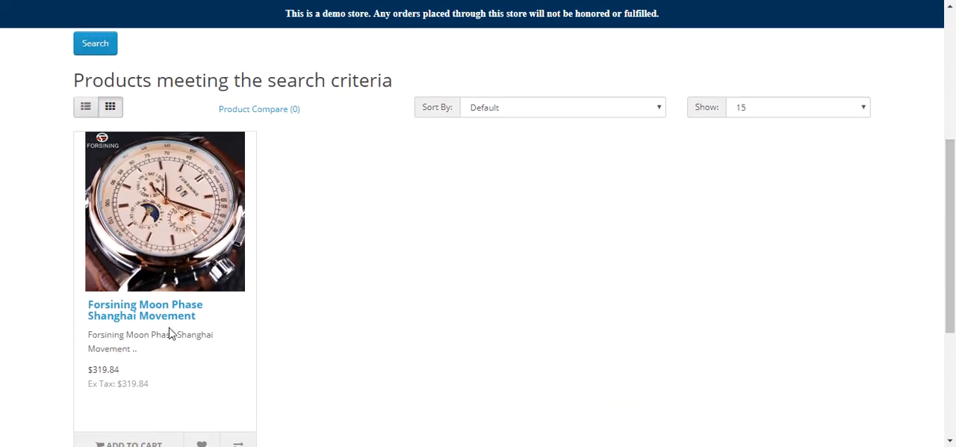
{"action": "mouse_move", "coordinate": [190, 299]}
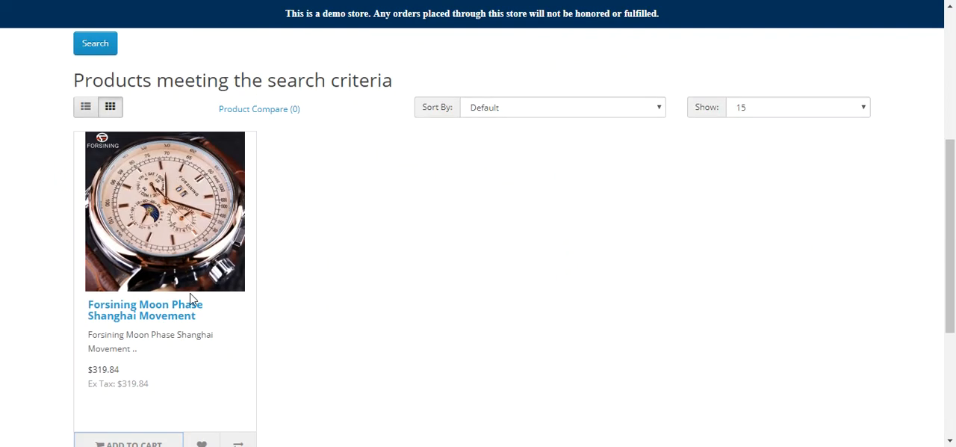
{"action": "left_click", "coordinate": [133, 443]}
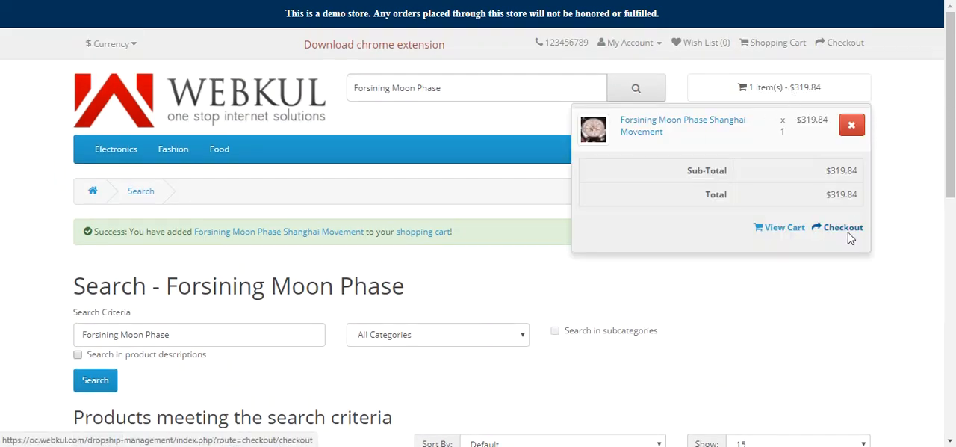
{"action": "left_click", "coordinate": [841, 227]}
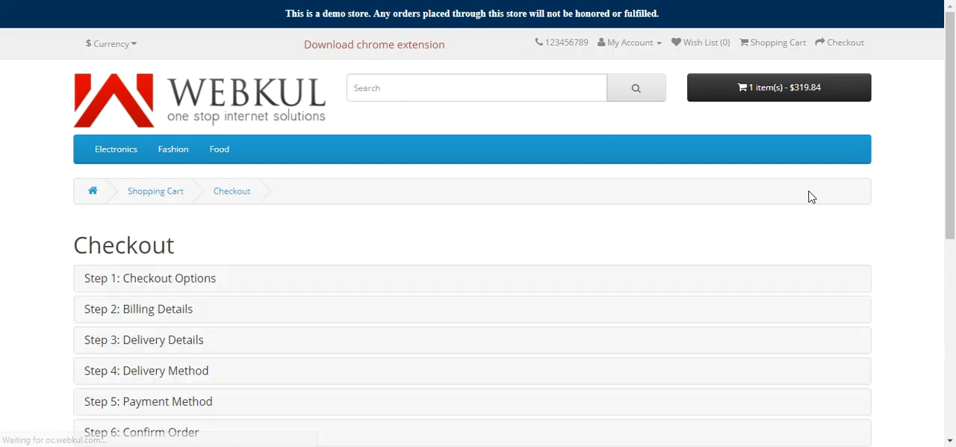
- Keep the existing billing and delivery addresses for the order
{"action": "left_click", "coordinate": [138, 309]}
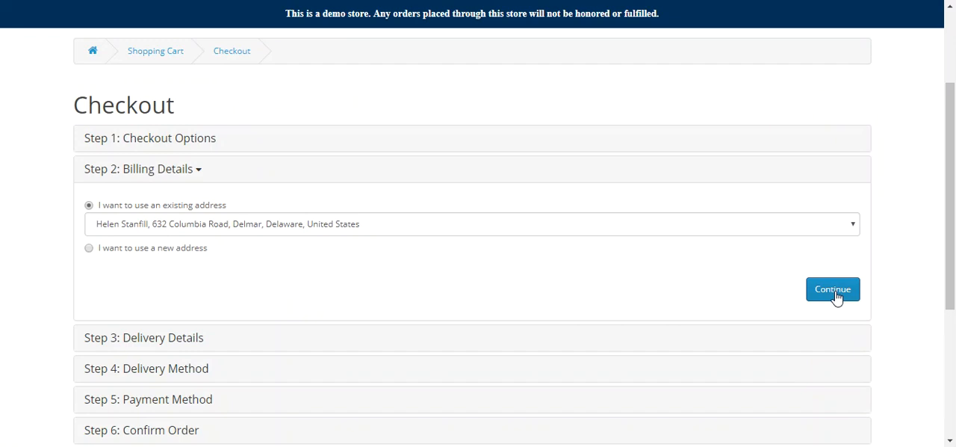
{"action": "left_click", "coordinate": [832, 289]}
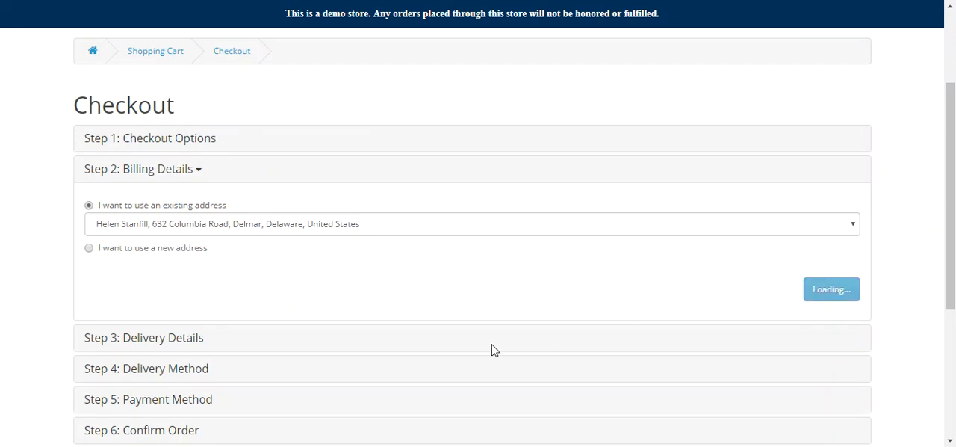
{"action": "left_click", "coordinate": [831, 289]}
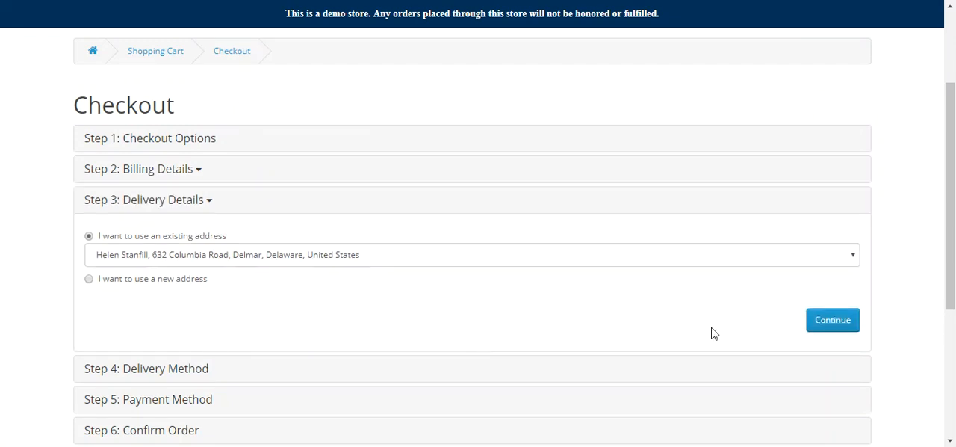
{"action": "left_click", "coordinate": [832, 320]}
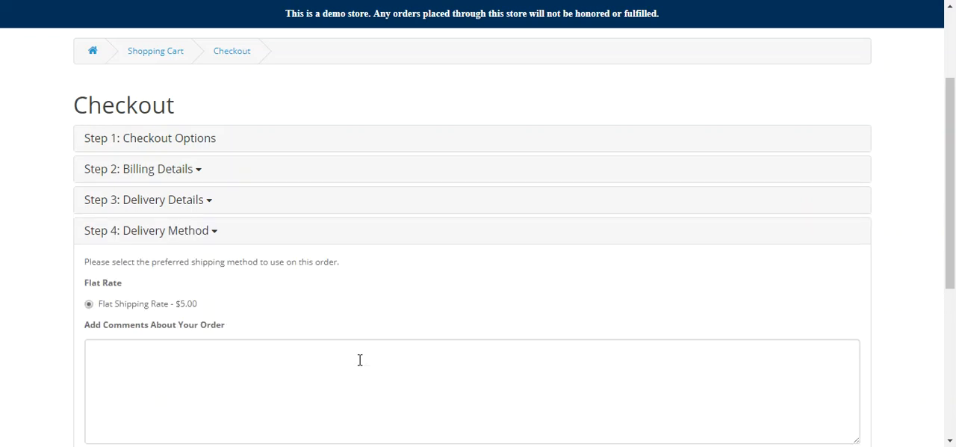
- Choose Flat Shipping Rate and cash on delivery, accept terms, and confirm the $324.84 order
{"action": "scroll", "scroll_direction": "down", "scroll_amount": 3}
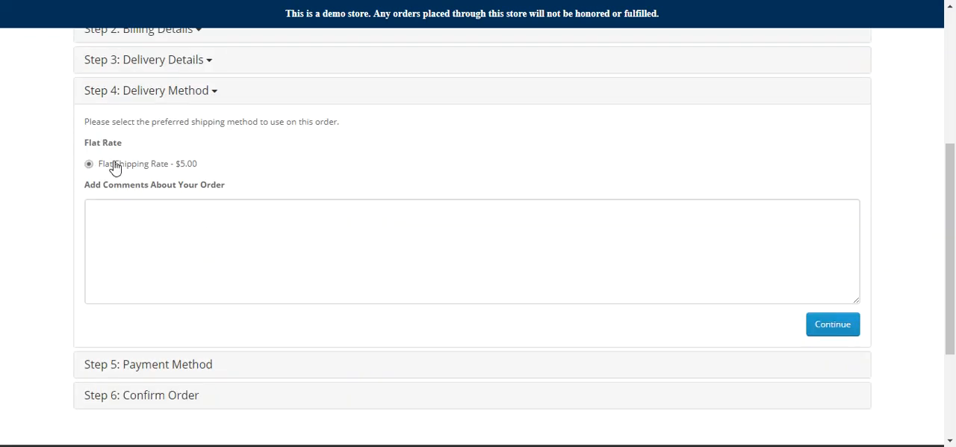
{"action": "left_click", "coordinate": [832, 324]}
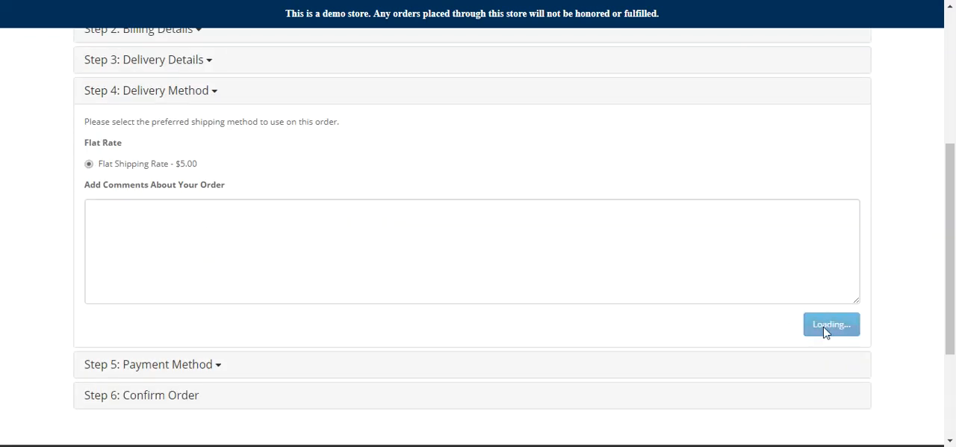
{"action": "left_click", "coordinate": [830, 324]}
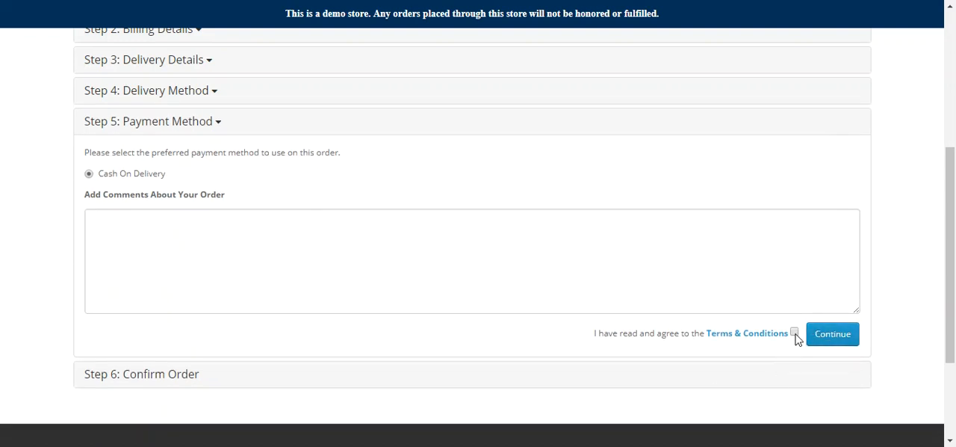
{"action": "left_click", "coordinate": [792, 332]}
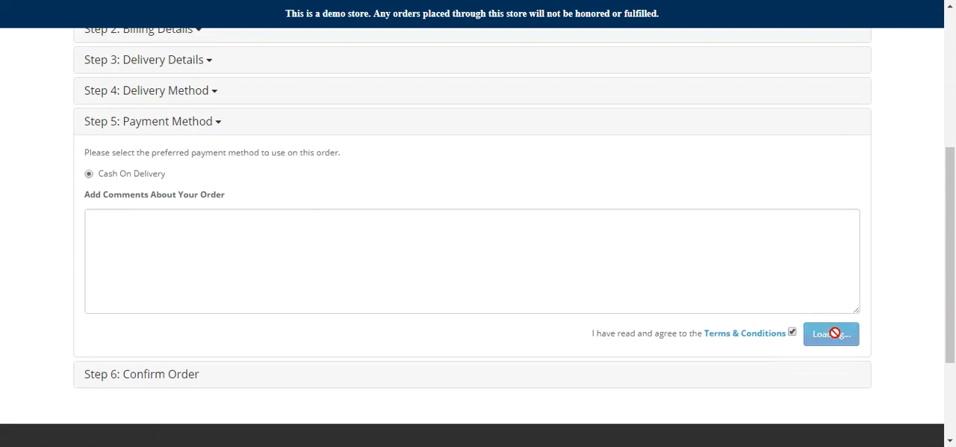
{"action": "left_click", "coordinate": [831, 333]}
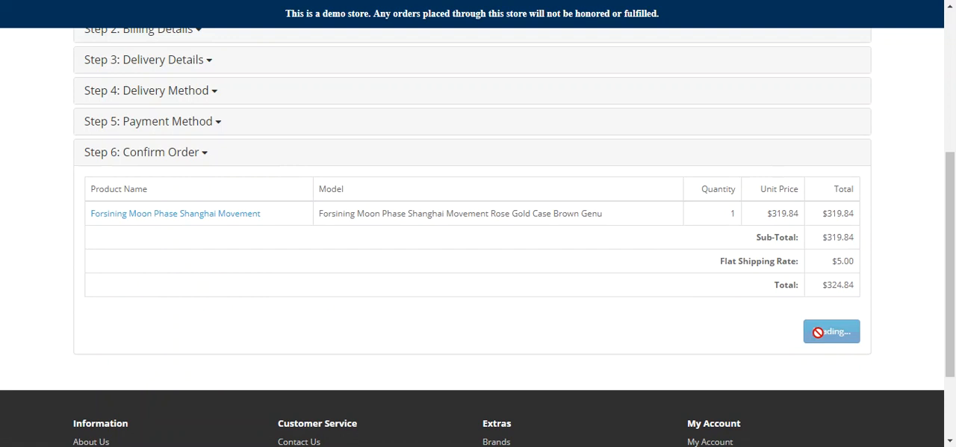
{"action": "left_click", "coordinate": [822, 331]}
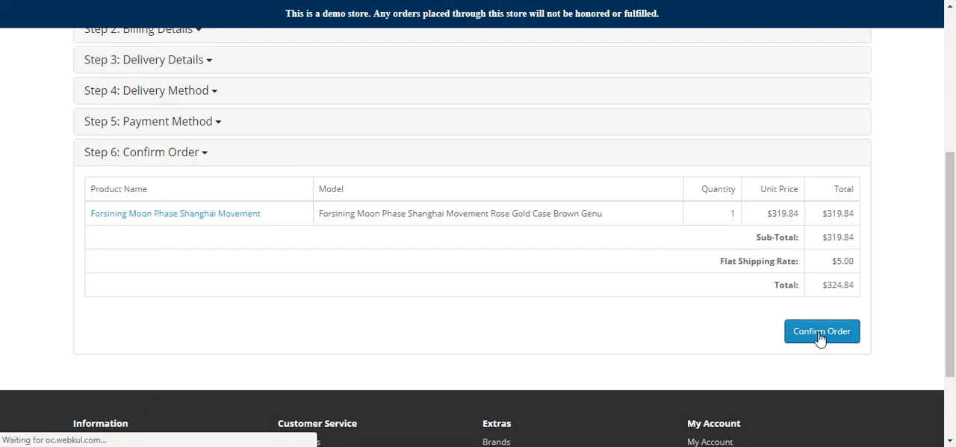
{"action": "left_click", "coordinate": [822, 331]}
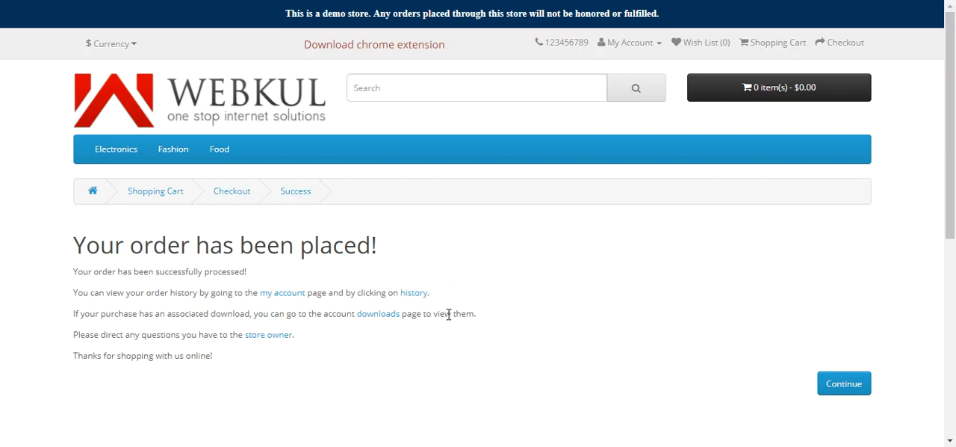
{"action": "mouse_move", "coordinate": [414, 292]}
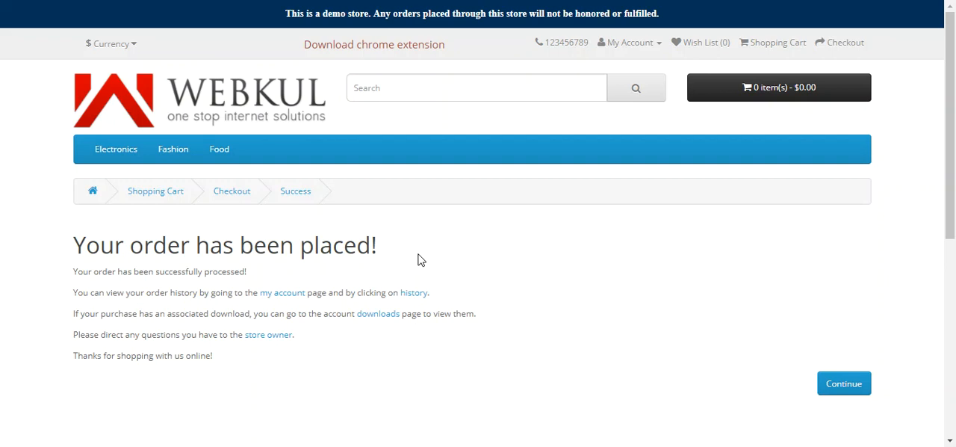
{"action": "mouse_move", "coordinate": [457, 229]}
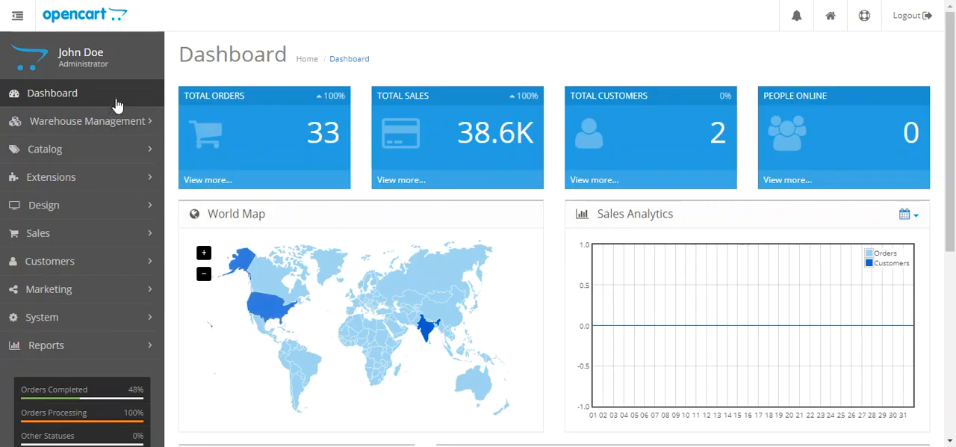
{"action": "mouse_move", "coordinate": [108, 121]}
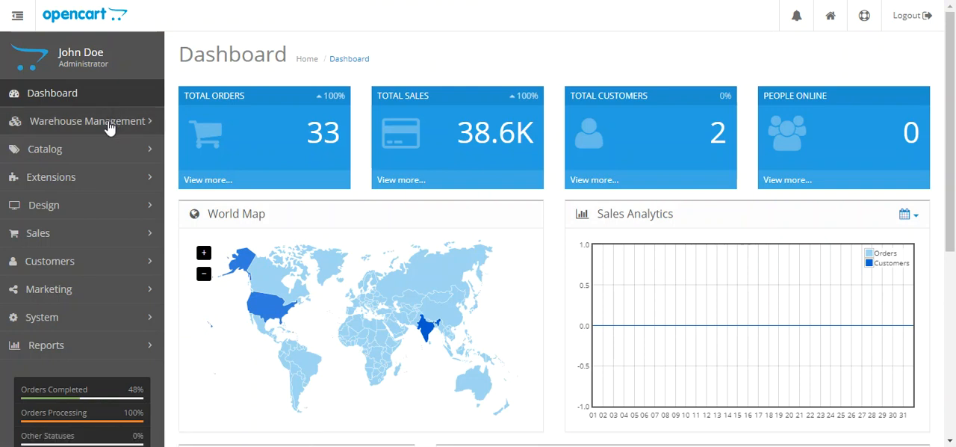
- Open Warehouse Management's AliExpress Orders and place order 38 for $324.84
{"action": "left_click", "coordinate": [86, 120]}
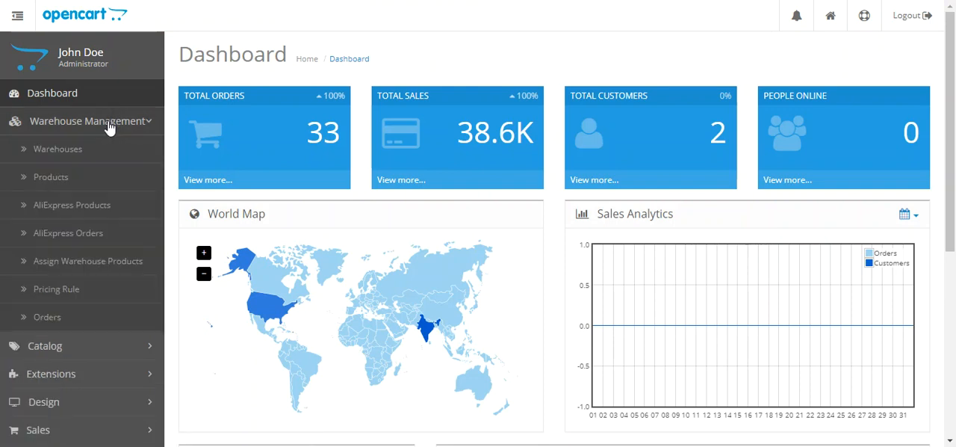
{"action": "left_click", "coordinate": [89, 120]}
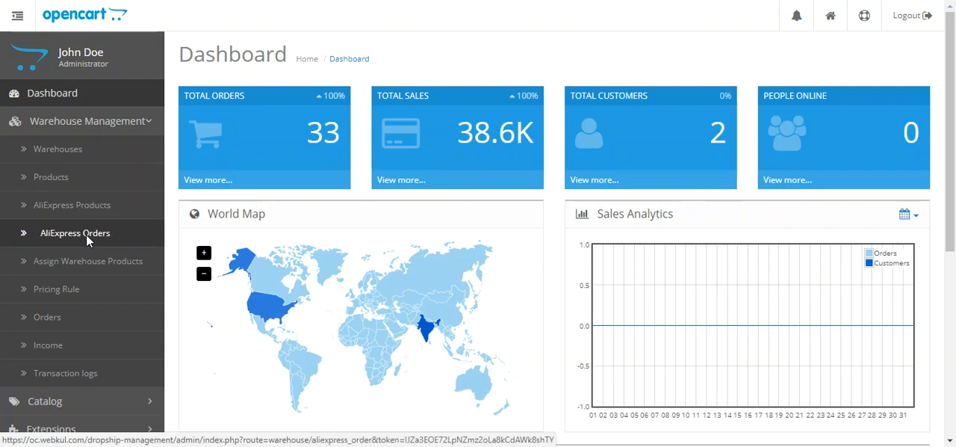
{"action": "left_click", "coordinate": [75, 232]}
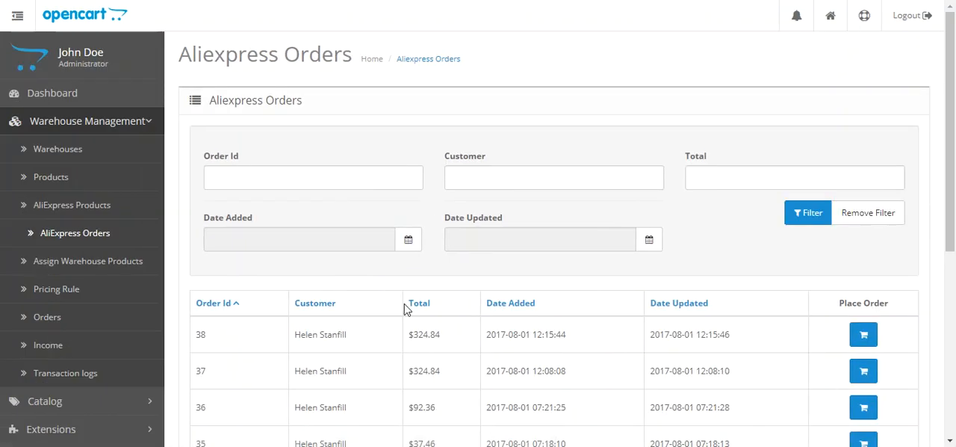
{"action": "scroll", "scroll_direction": "down", "scroll_amount": 3}
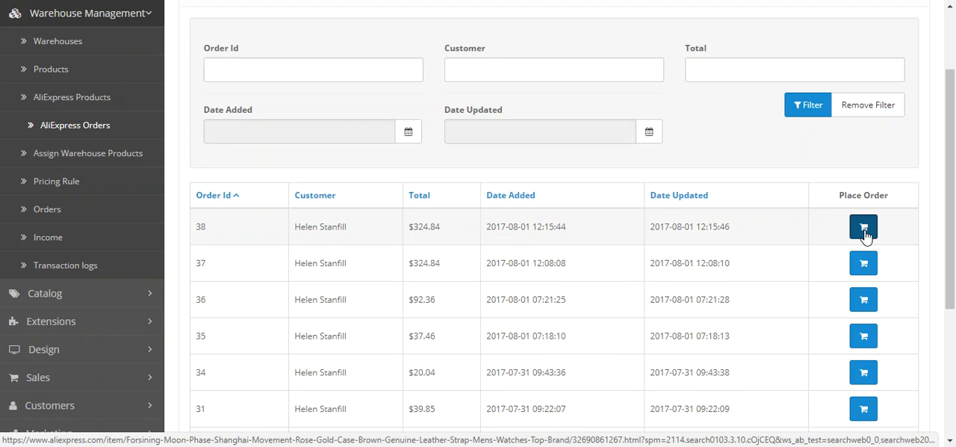
{"action": "left_click", "coordinate": [862, 226]}
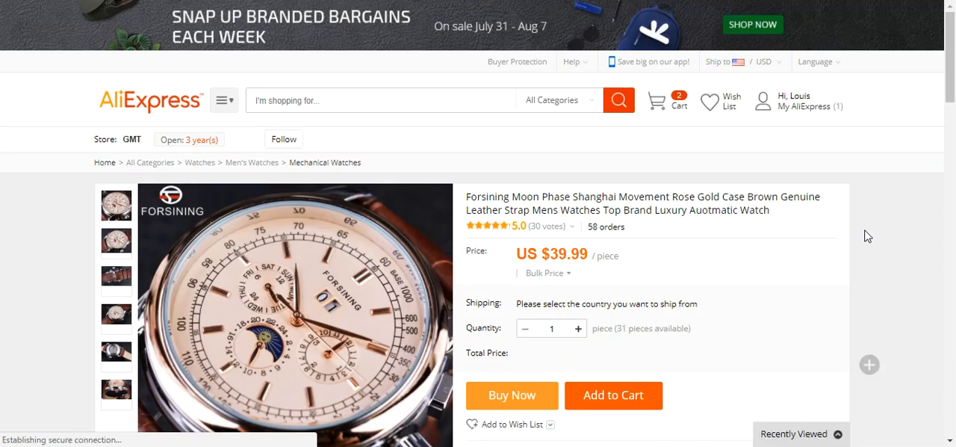
- Add the Forsining watch to the AliExpress cart and buy it from its seller
{"action": "left_click", "coordinate": [614, 394]}
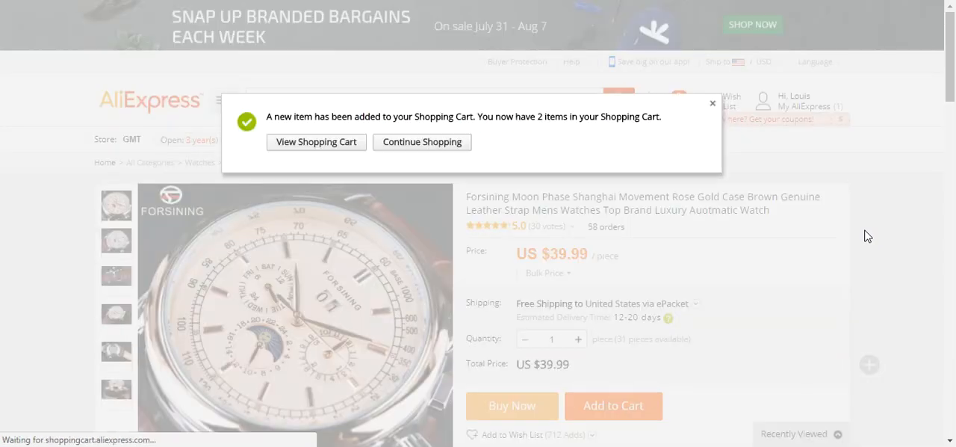
{"action": "left_click", "coordinate": [316, 141]}
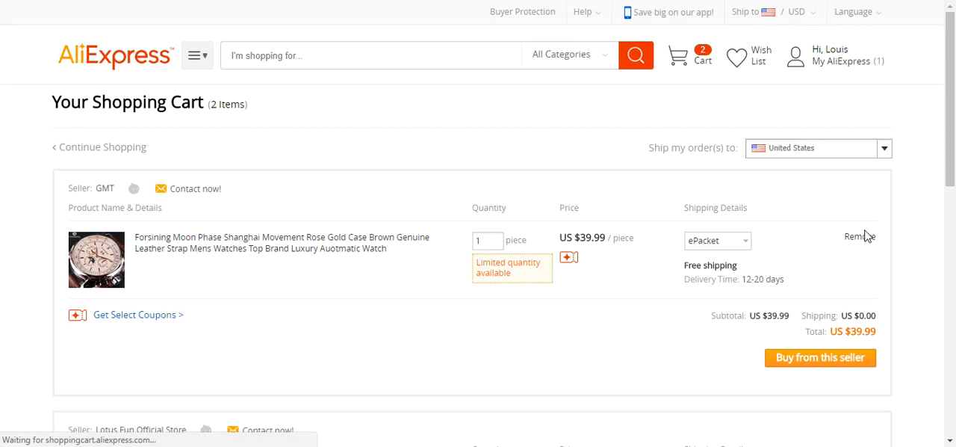
{"action": "left_click", "coordinate": [820, 357]}
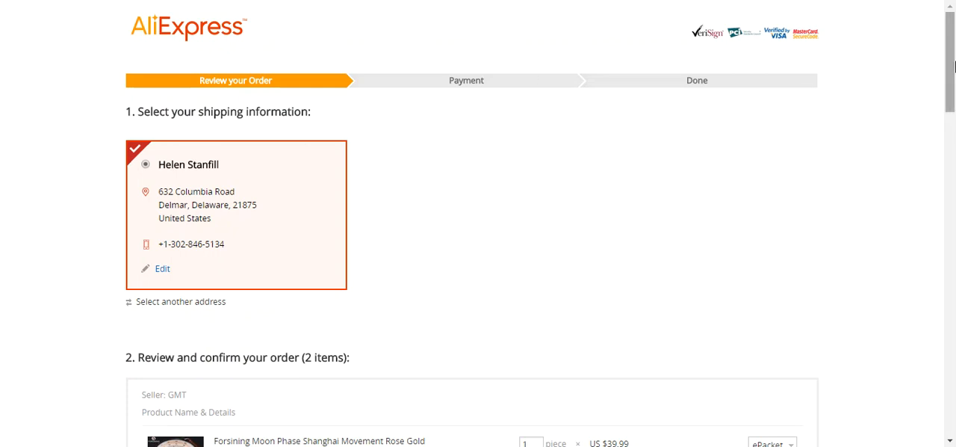
{"action": "scroll", "scroll_direction": "down", "scroll_amount": 3}
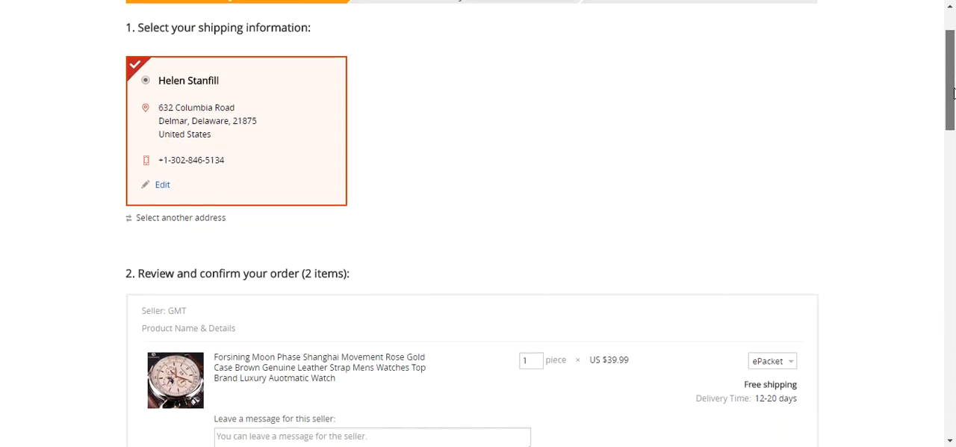
{"action": "scroll", "scroll_direction": "down", "scroll_amount": 3}
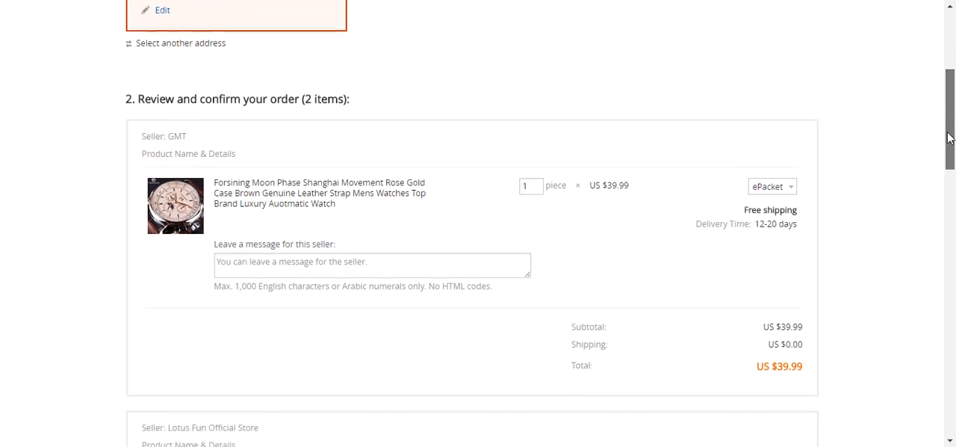
{"action": "scroll", "scroll_direction": "down", "scroll_amount": 3}
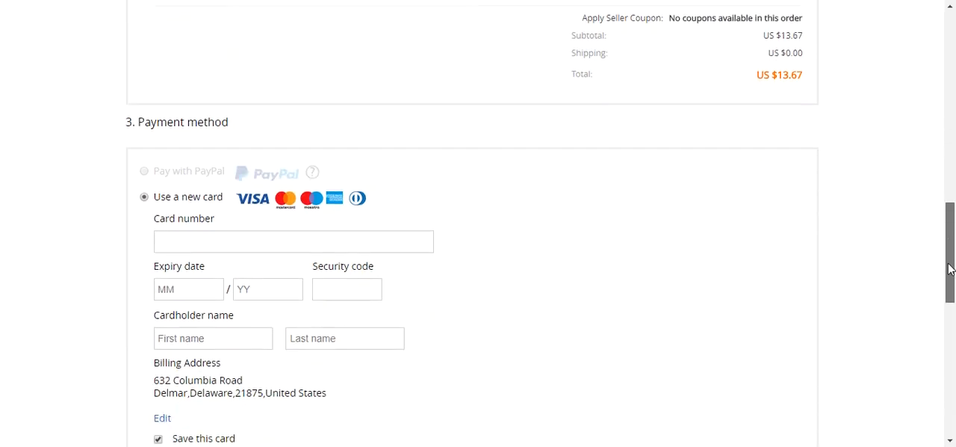
{"action": "scroll", "scroll_direction": "down", "scroll_amount": 3}
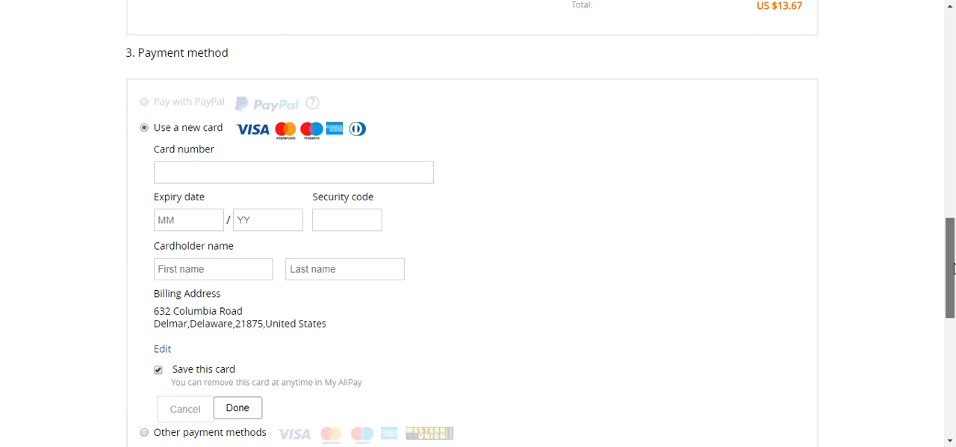
{"action": "scroll", "scroll_direction": "down", "scroll_amount": 3}
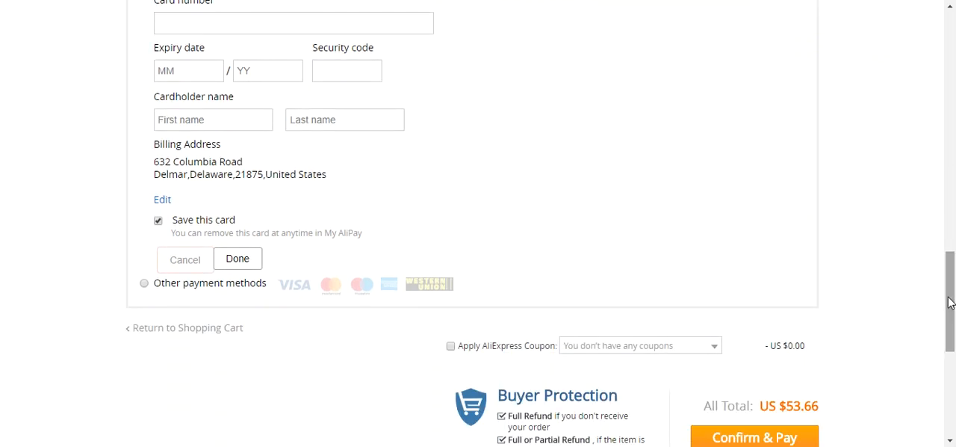
{"action": "scroll", "scroll_direction": "down", "scroll_amount": 3}
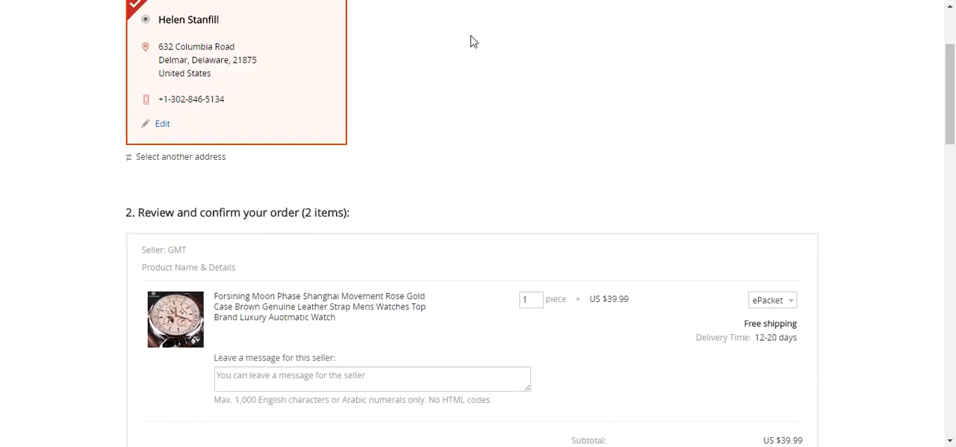
{"action": "scroll", "scroll_direction": "up", "scroll_amount": 3}
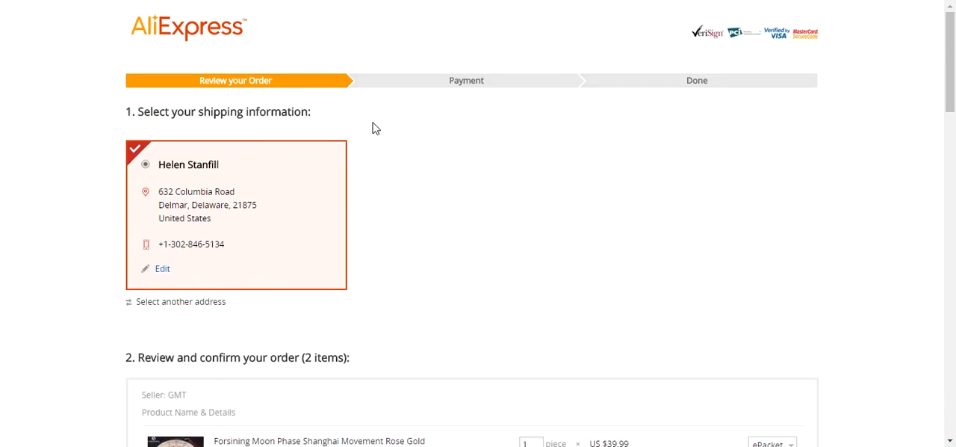
{"action": "mouse_move", "coordinate": [380, 117]}
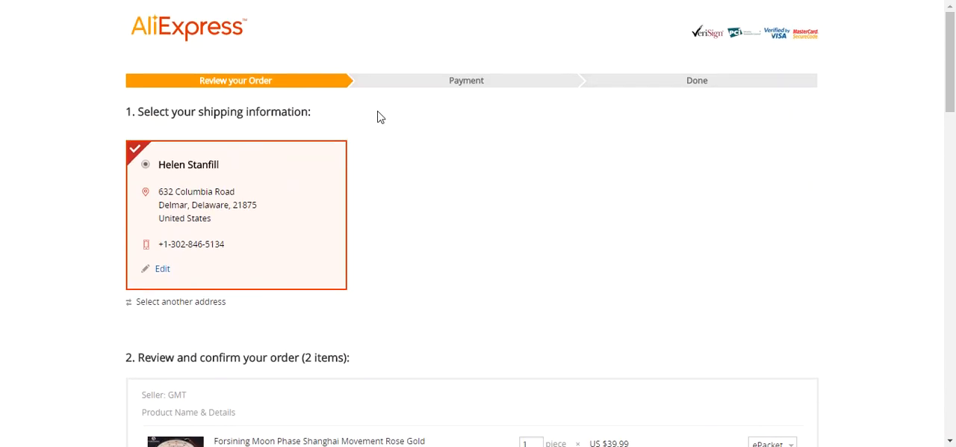
{"action": "mouse_move", "coordinate": [401, 188]}
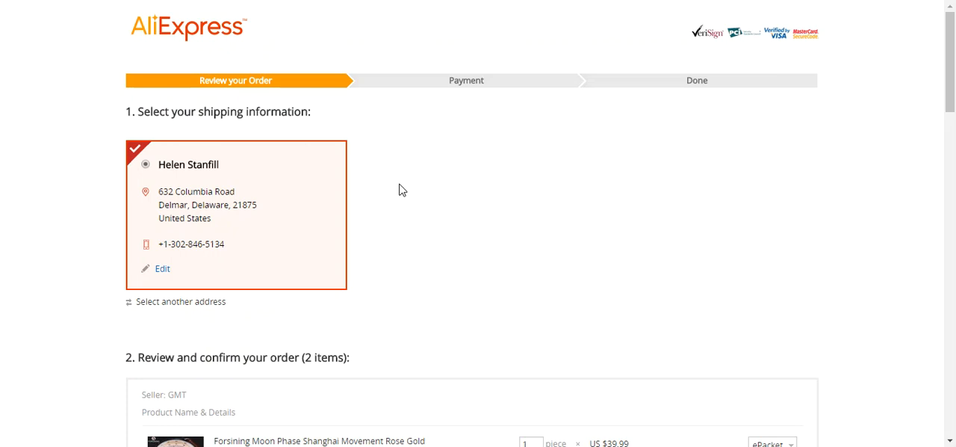
{"action": "scroll", "scroll_direction": "down", "scroll_amount": 3}
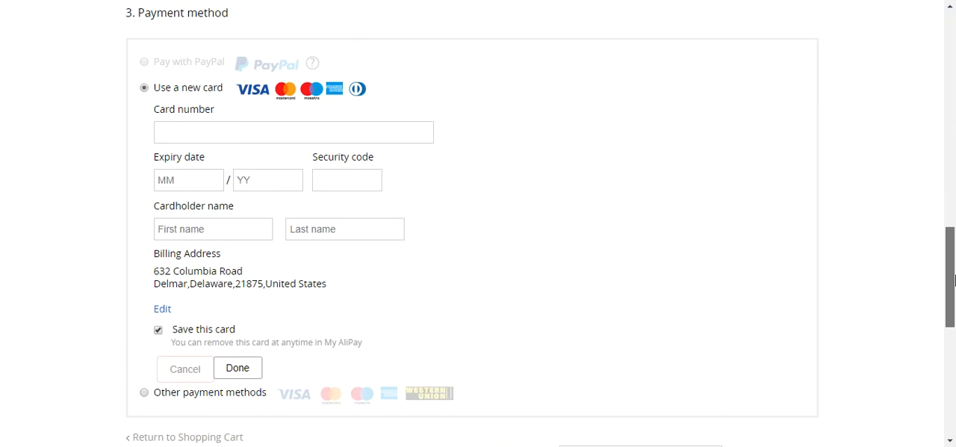
{"action": "mouse_move", "coordinate": [423, 306]}
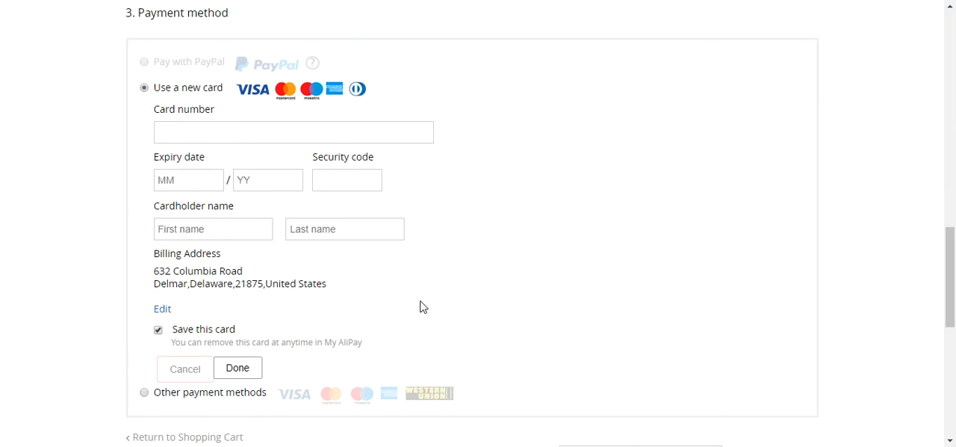
{"action": "scroll", "scroll_direction": "down", "scroll_amount": 3}
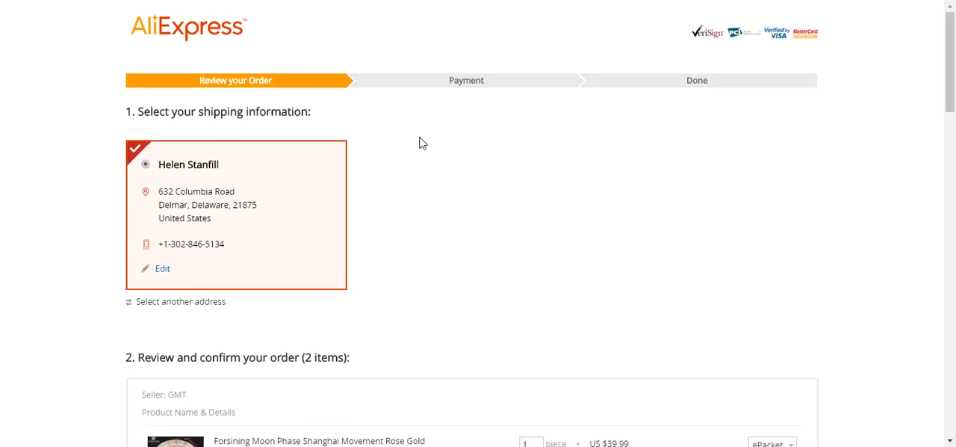
{"action": "mouse_move", "coordinate": [377, 26]}
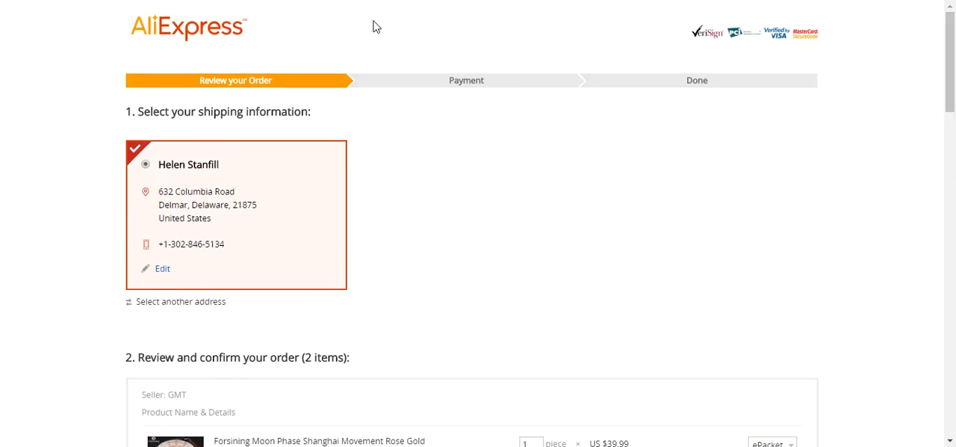